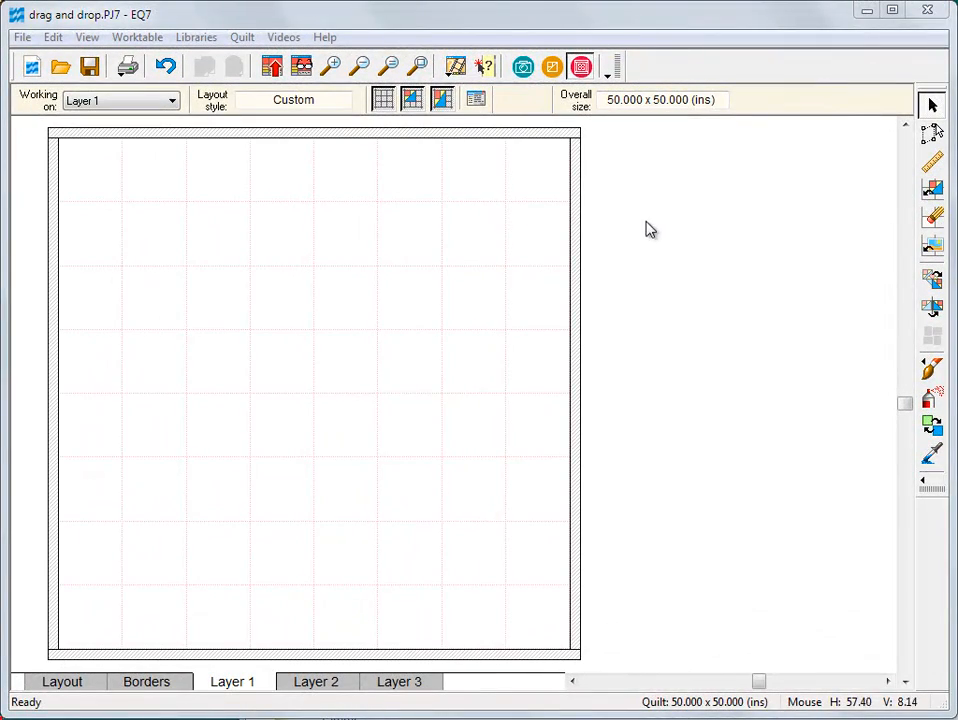
# Step: Bring up the Sketchbook Blocks palette with the Set Block tool
pyautogui.click(932, 188)
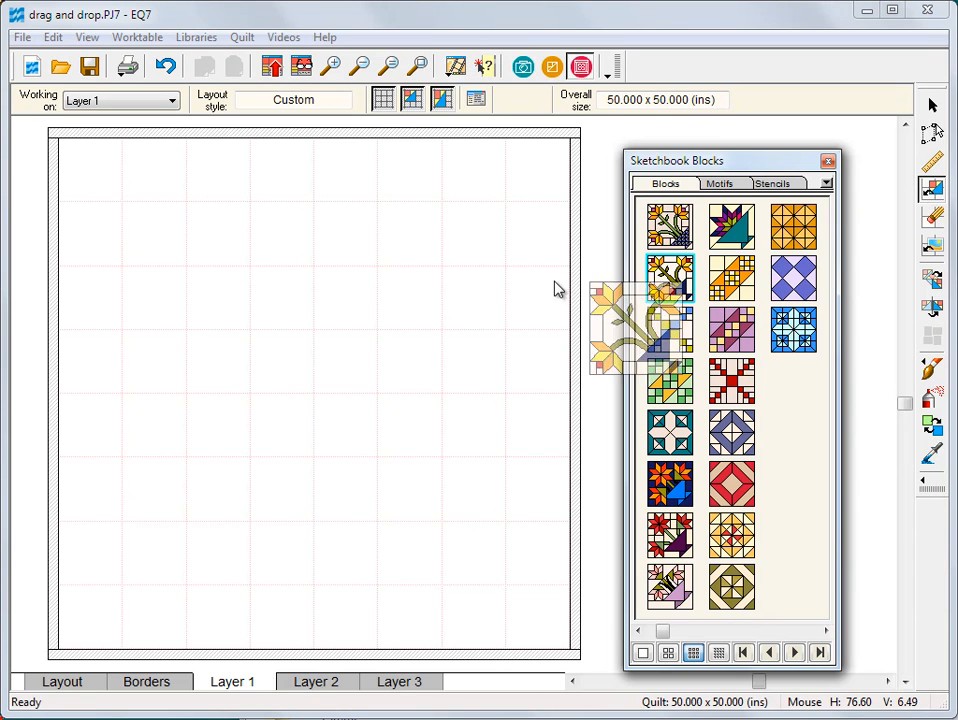
# Step: Drop the floral basket, a second block, the large pink basket and the blue star onto the quilt diagonally
pyautogui.moveTo(670, 278); pyautogui.dragTo(250, 330)
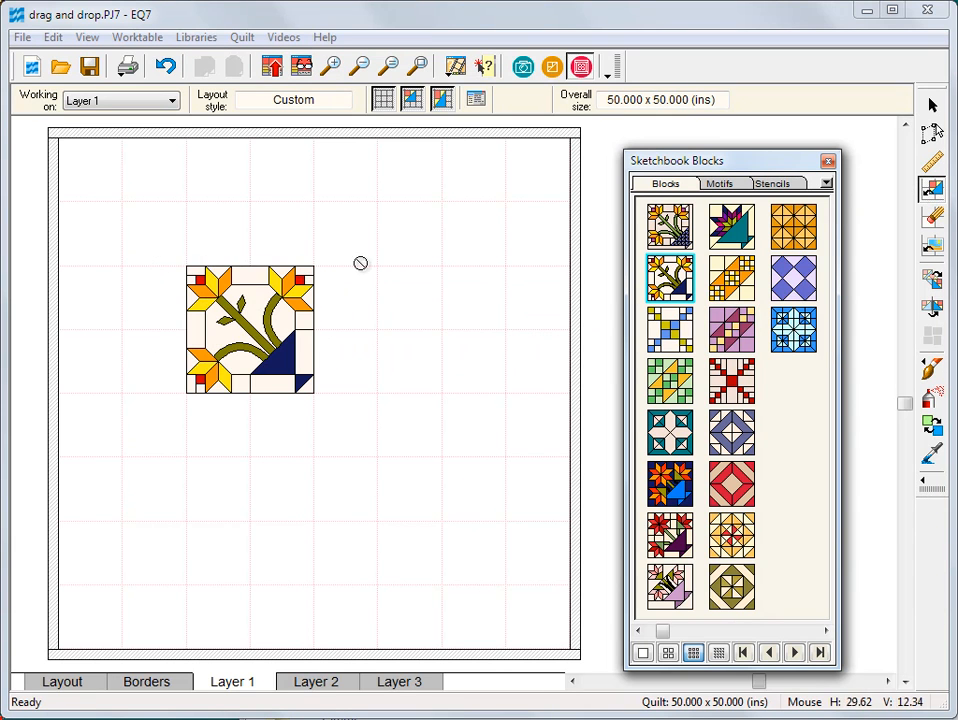
pyautogui.moveTo(670, 482); pyautogui.dragTo(372, 324)
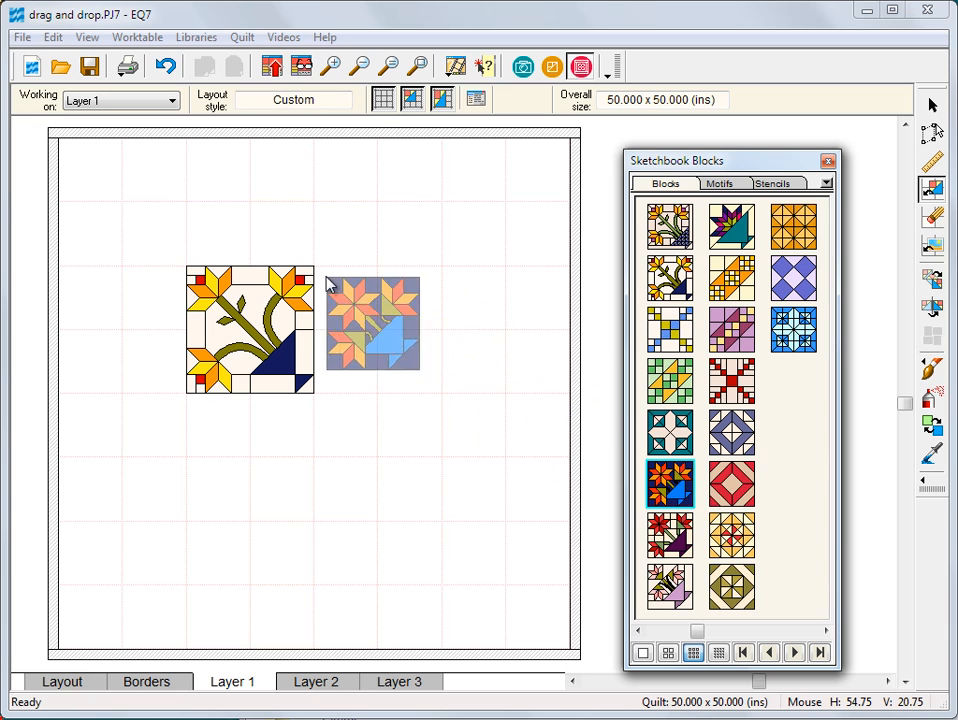
pyautogui.moveTo(372, 322); pyautogui.dragTo(344, 296)
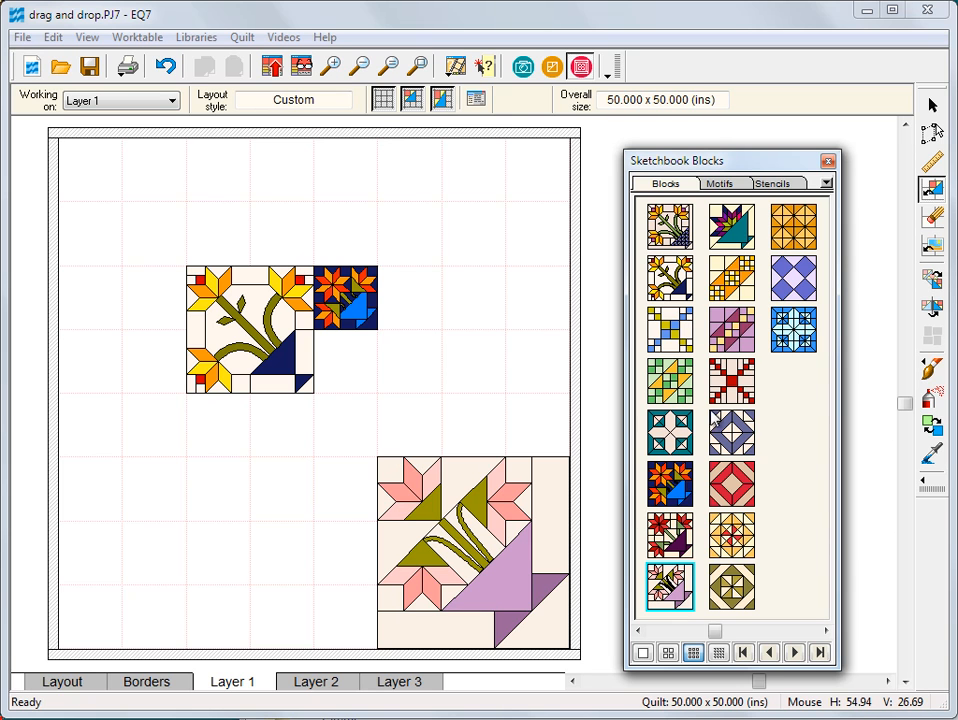
pyautogui.moveTo(732, 382); pyautogui.dragTo(356, 360)
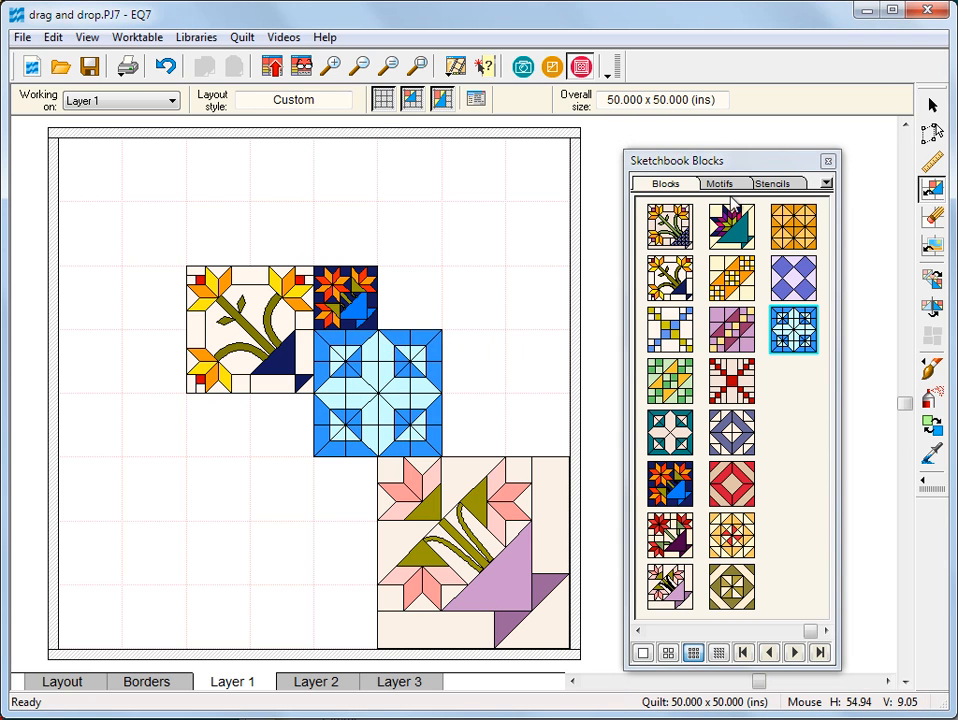
# Step: Show the Stencils list, move to Layer 3 and switch to the Adjust tool
pyautogui.click(772, 184)
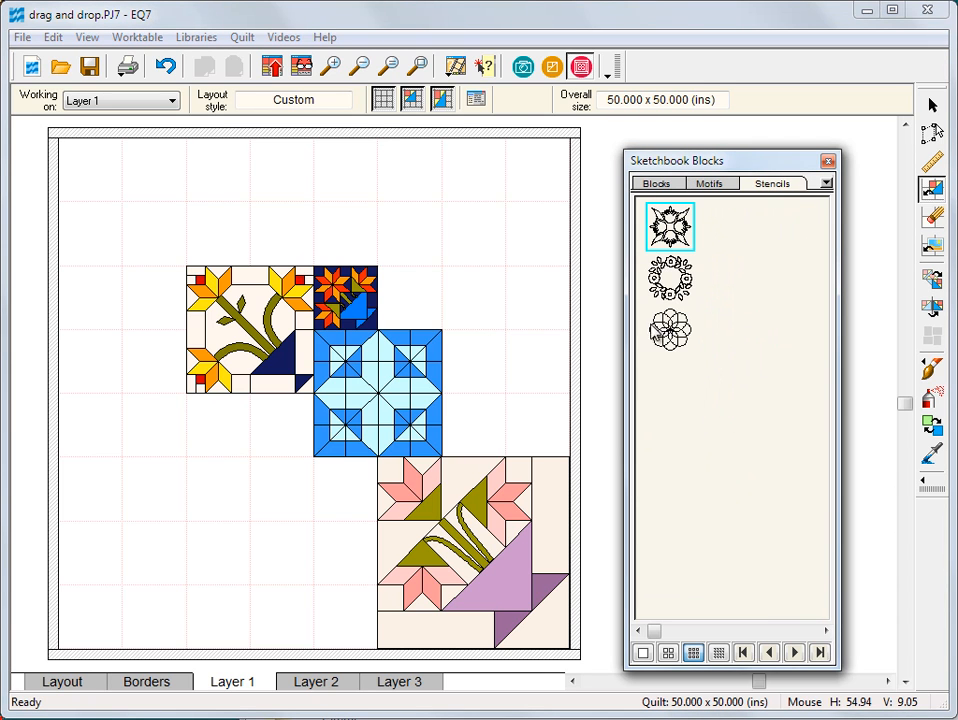
pyautogui.click(400, 680)
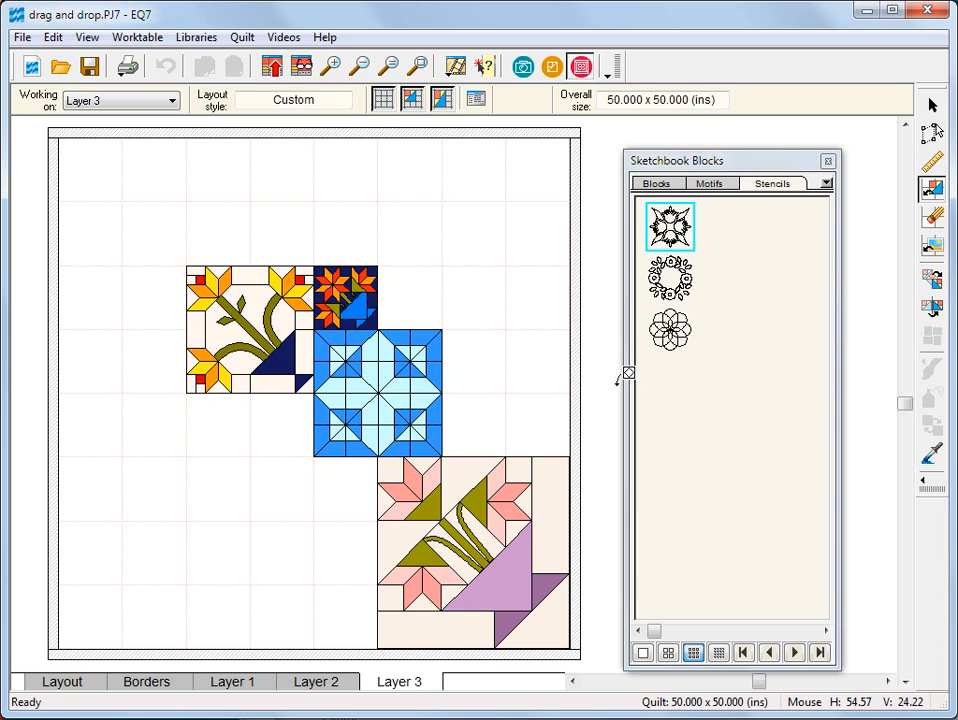
pyautogui.click(668, 330)
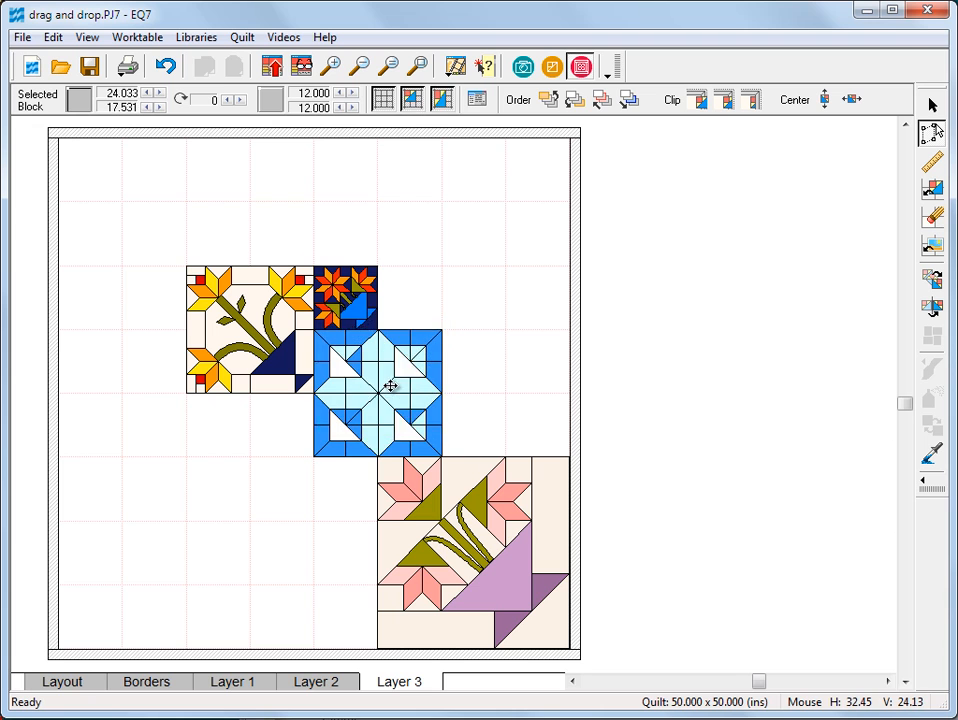
# Step: Reopen the Sketchbook Blocks palette on its Blocks list
pyautogui.click(376, 390)
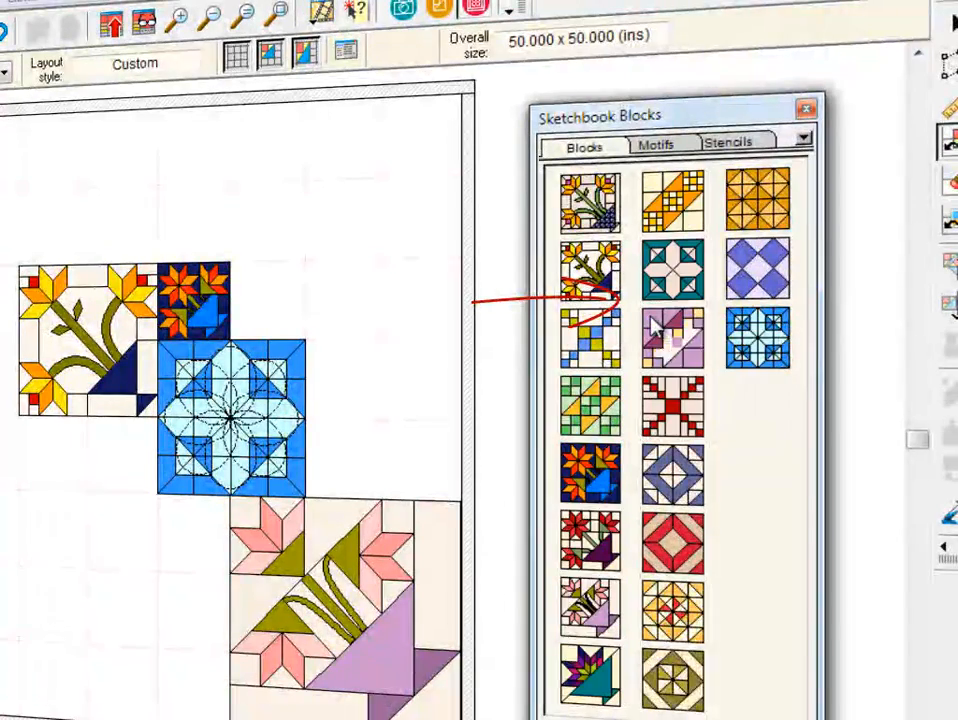
# Step: Move the dark tulip block to a new spot in the palette list
pyautogui.click(590, 470)
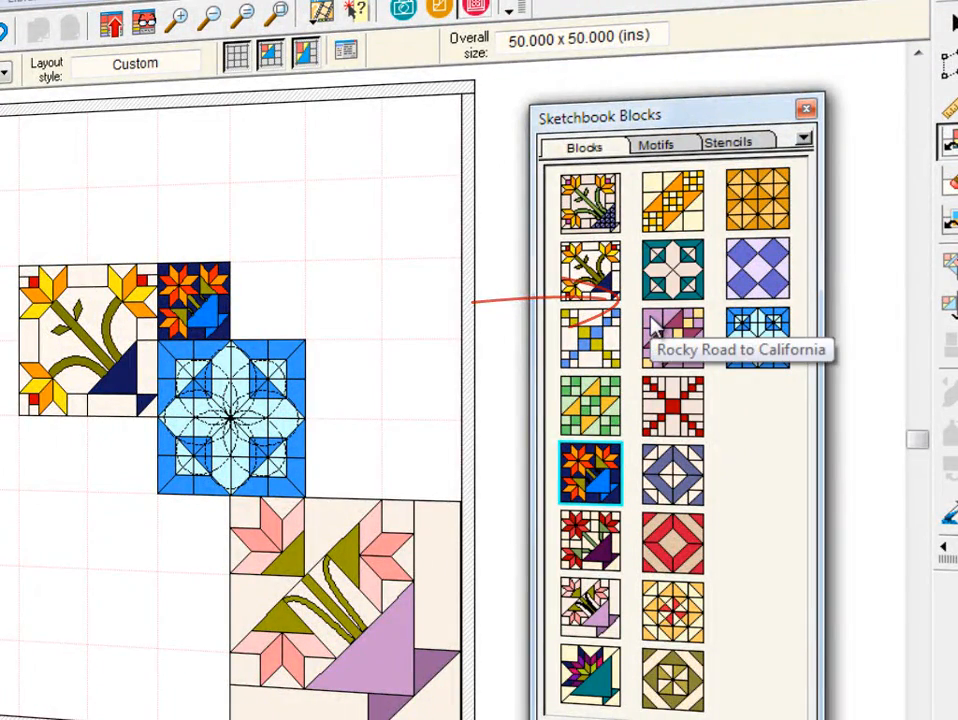
pyautogui.click(672, 408)
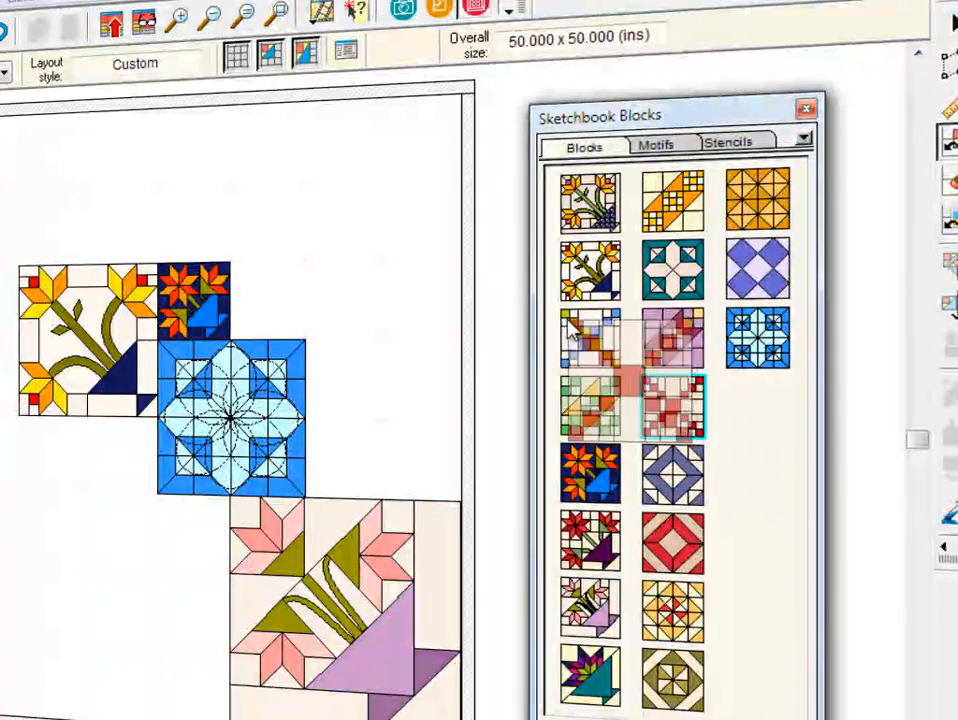